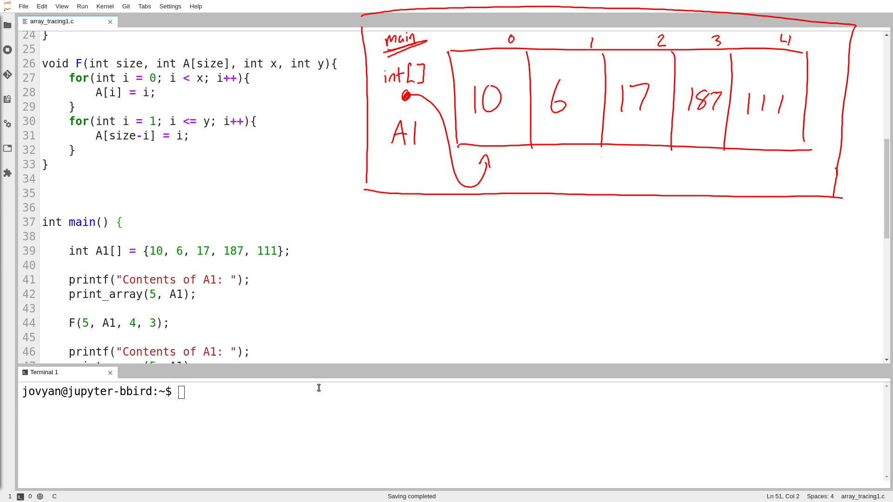
mouse_move(428, 155)
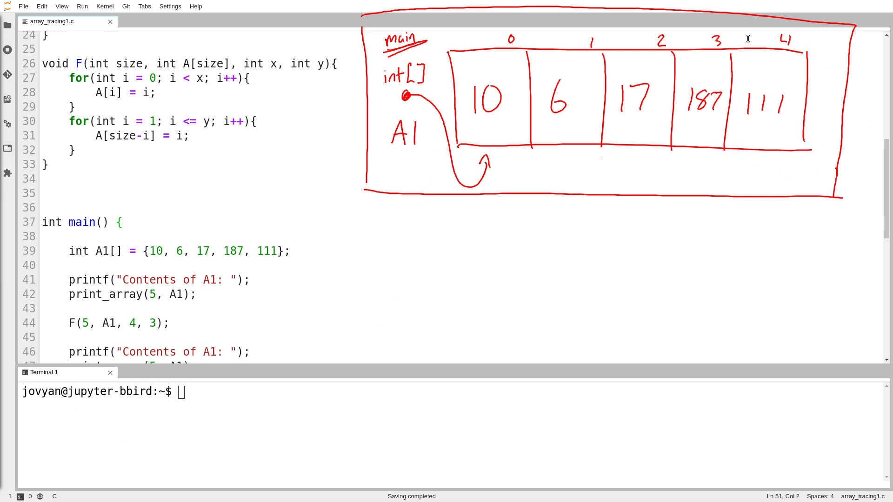
mouse_move(429, 194)
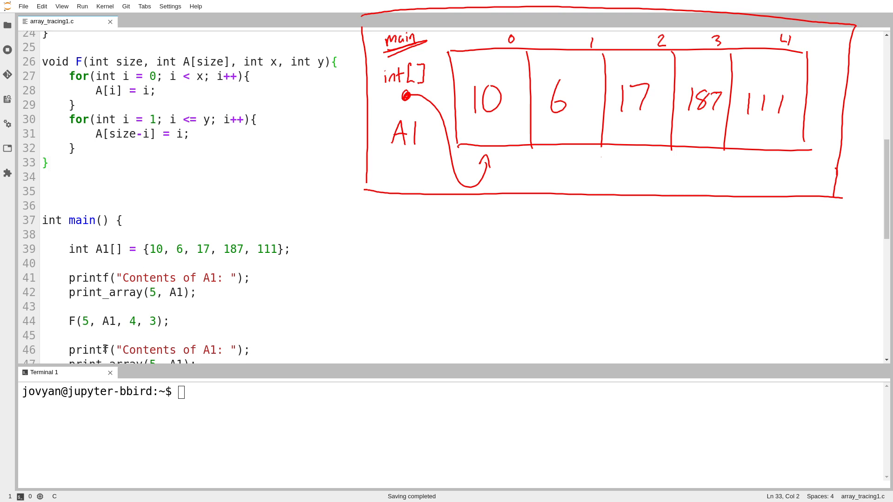
Mark the call F(5, A1, 4, 3) on line 44 as the call being traced.
left_click(63, 315)
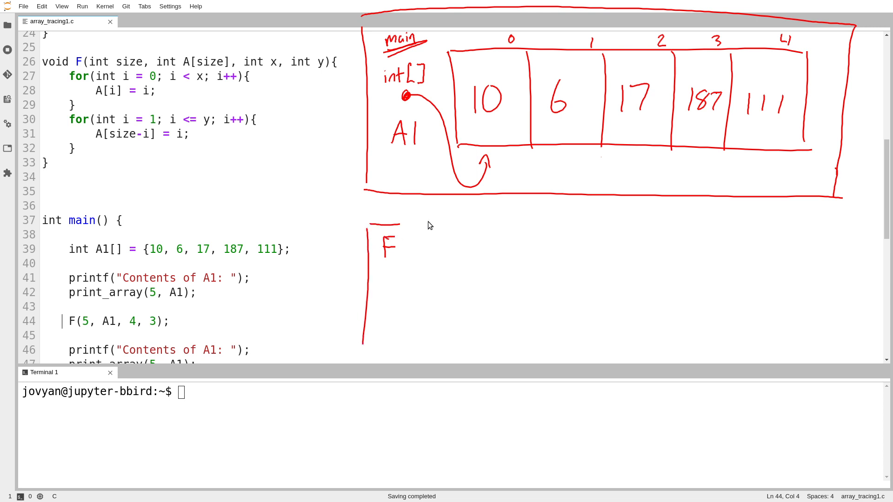
Draw F's frame outline with a size box holding 5 and a box for pointer A.
left_click_drag(404, 222, 775, 345)
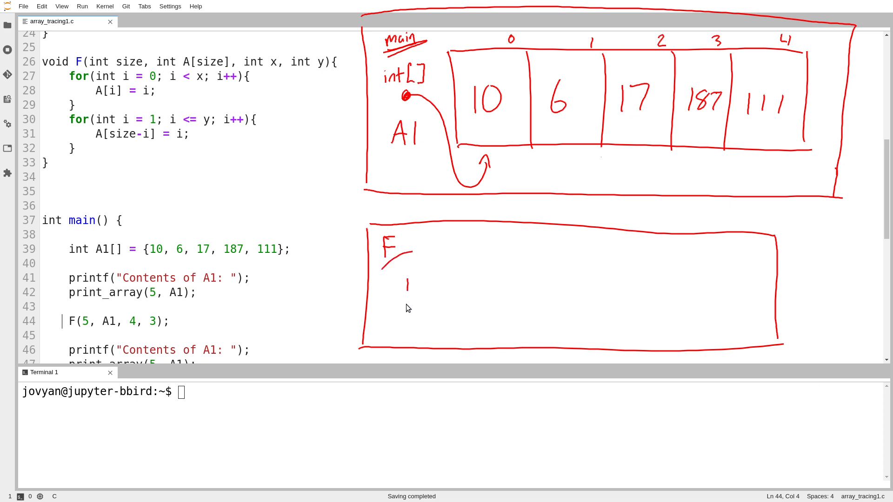
left_click_drag(407, 282, 441, 310)
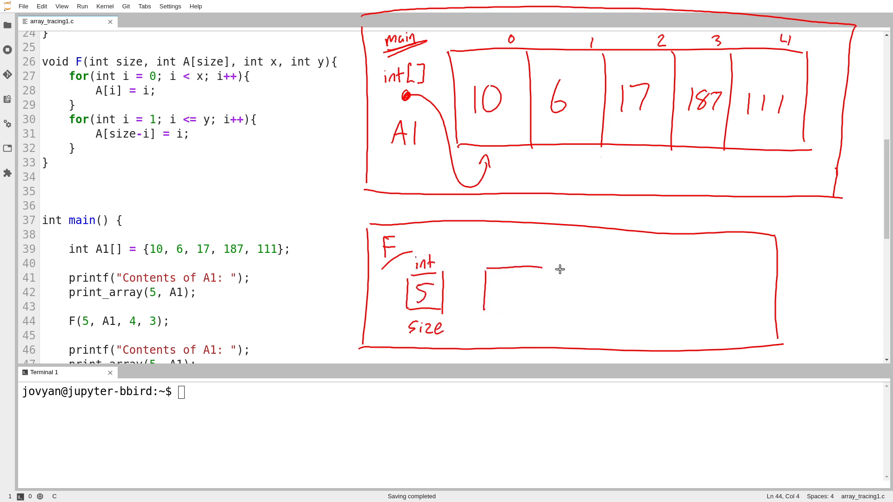
left_click_drag(485, 265, 541, 308)
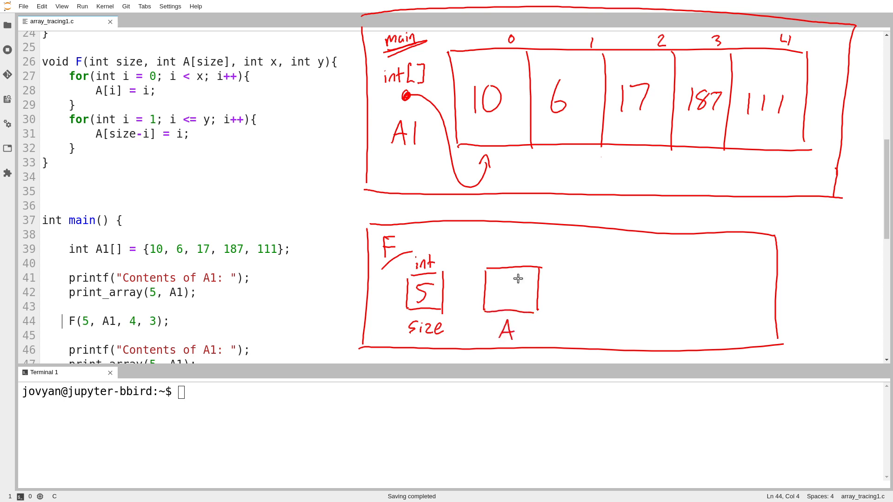
mouse_move(513, 286)
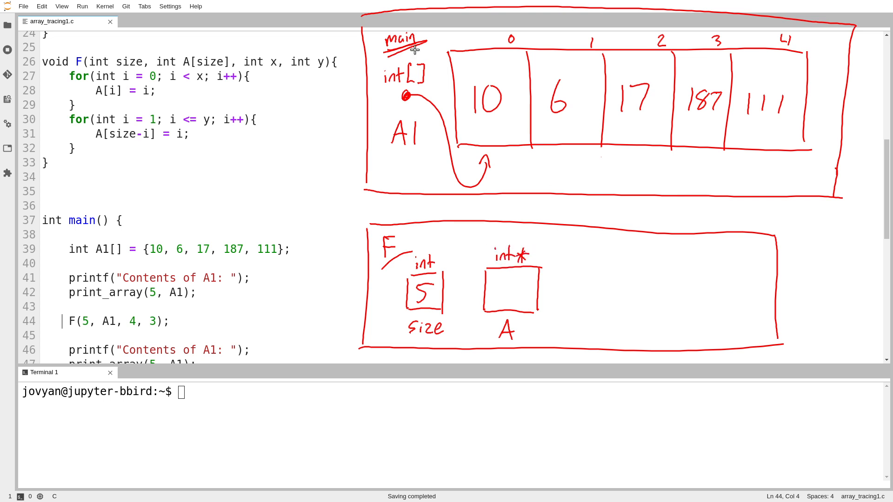
Link A to A1's array with an arrow from the A1 argument and draw the box for x.
double_click(193, 61)
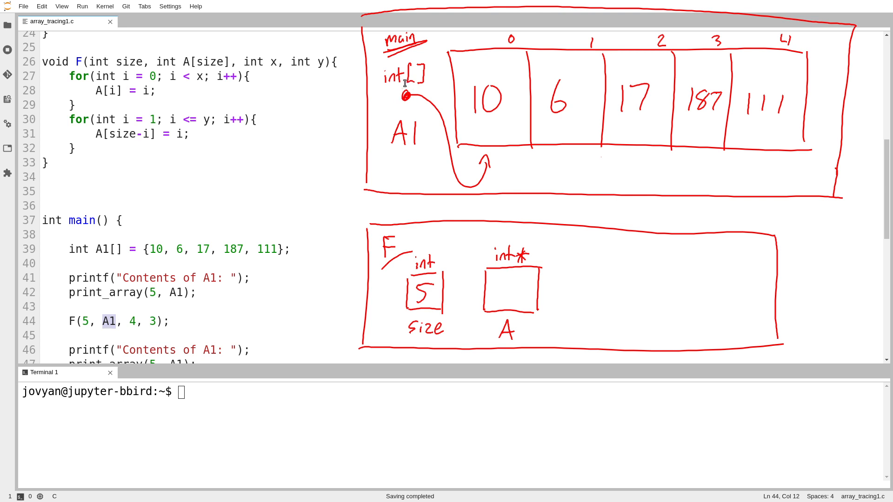
left_click_drag(496, 291, 501, 160)
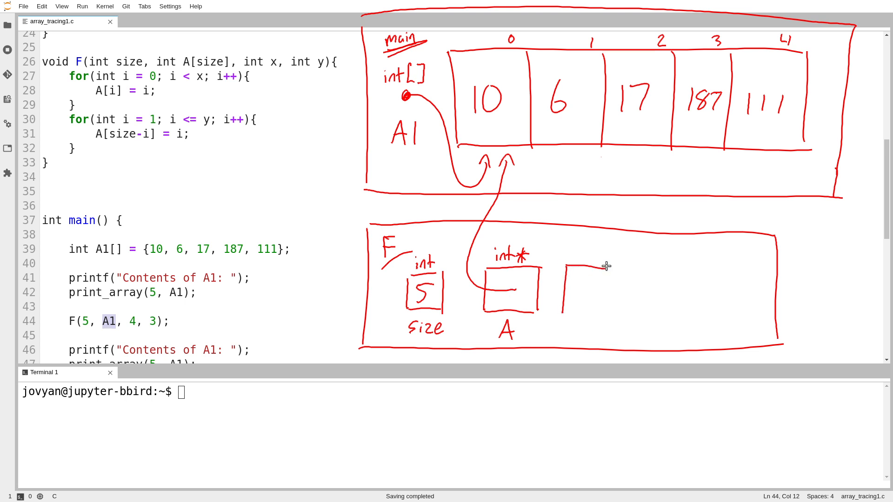
left_click_drag(564, 265, 606, 310)
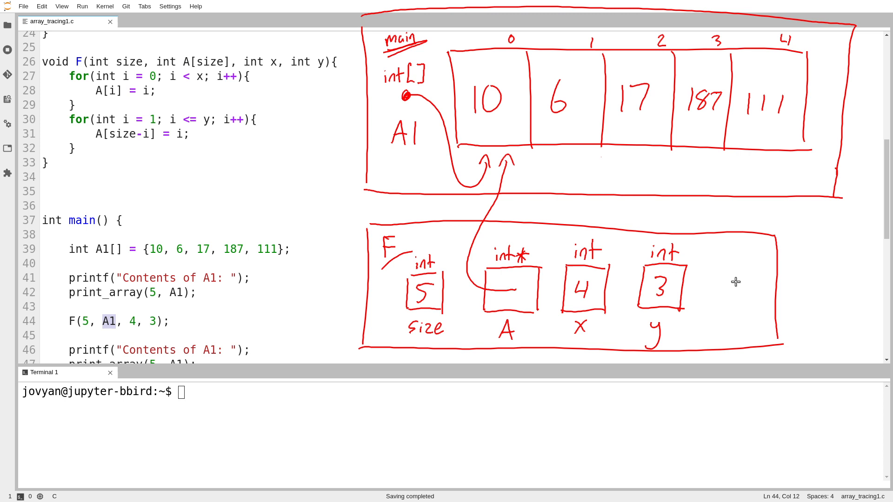
mouse_move(702, 262)
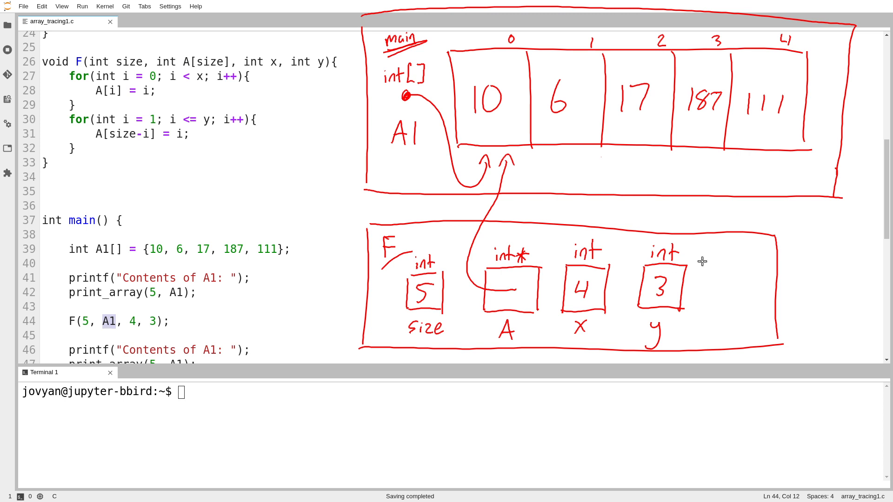
mouse_move(726, 300)
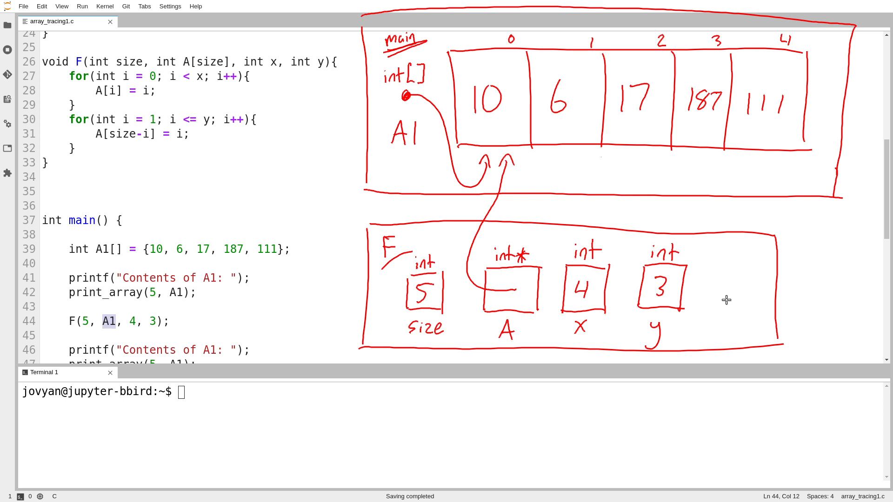
Point out the i < x loop condition and write 3 into index 3 of the array.
left_click(83, 76)
type("A1")
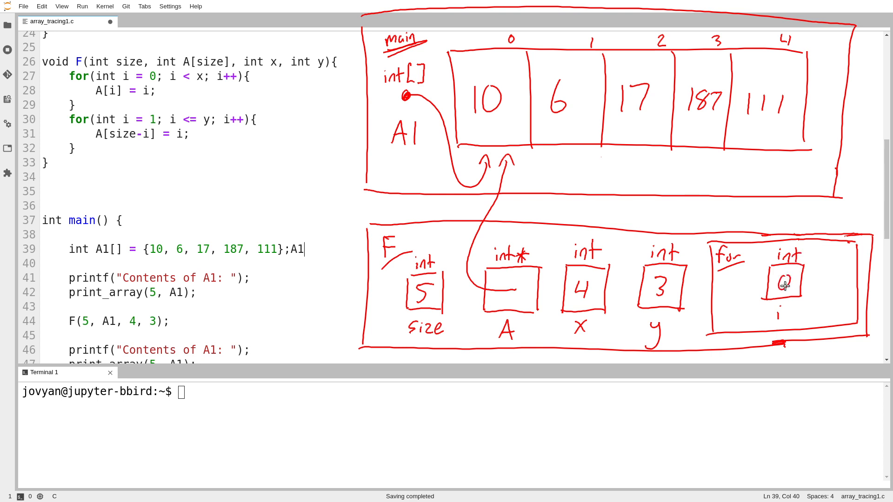
left_click_drag(168, 75, 205, 74)
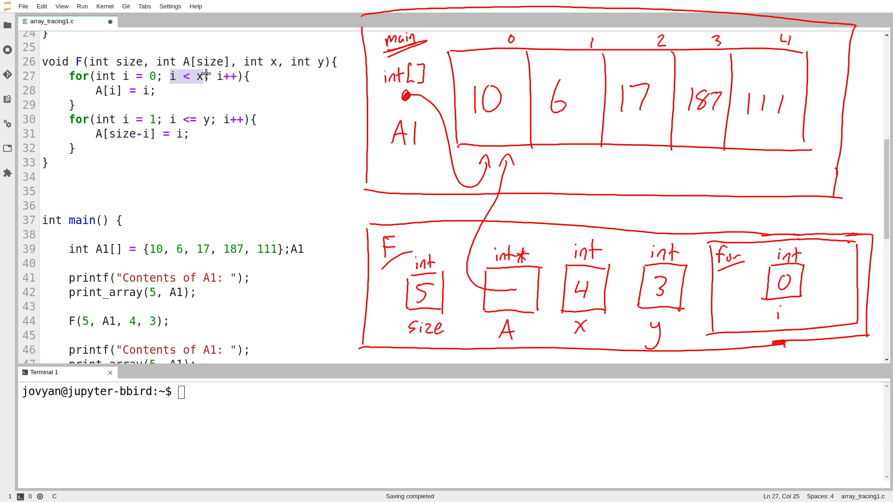
mouse_move(584, 297)
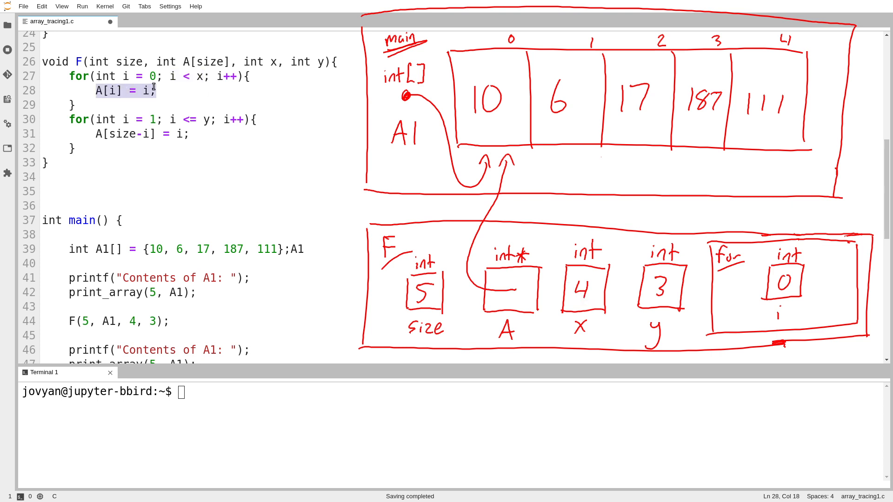
mouse_move(161, 87)
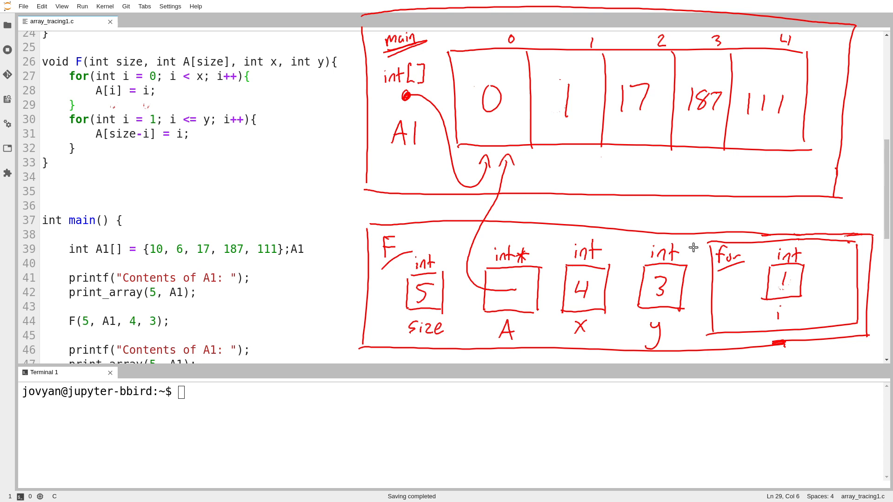
mouse_move(780, 279)
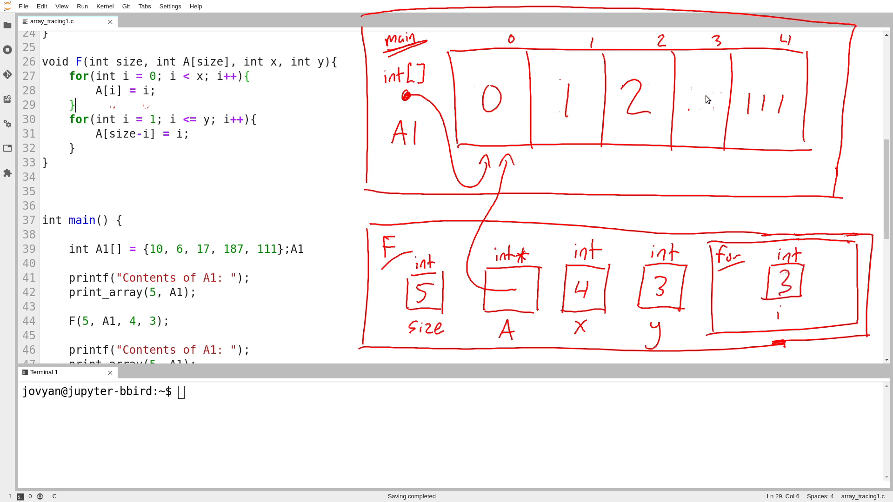
left_click_drag(689, 92, 701, 114)
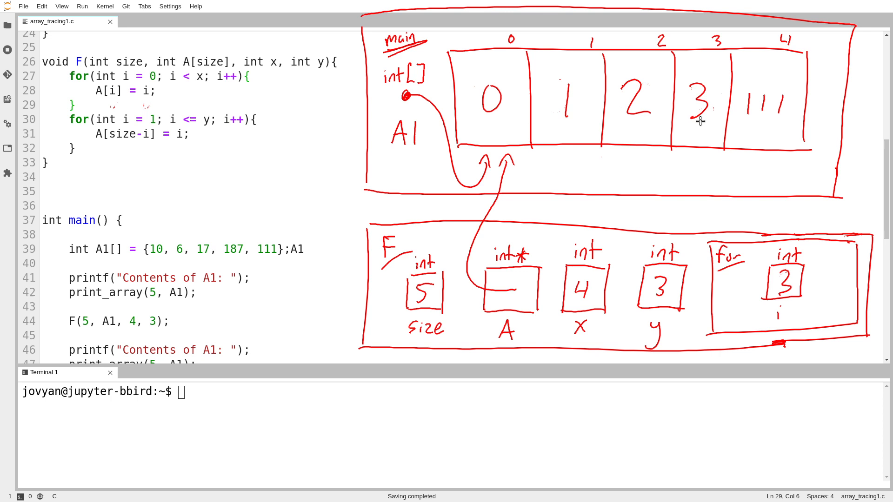
mouse_move(91, 109)
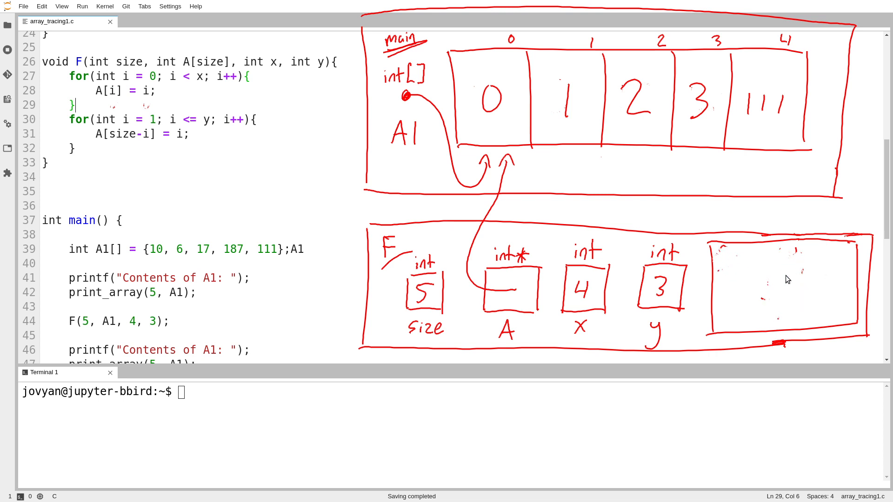
mouse_move(726, 258)
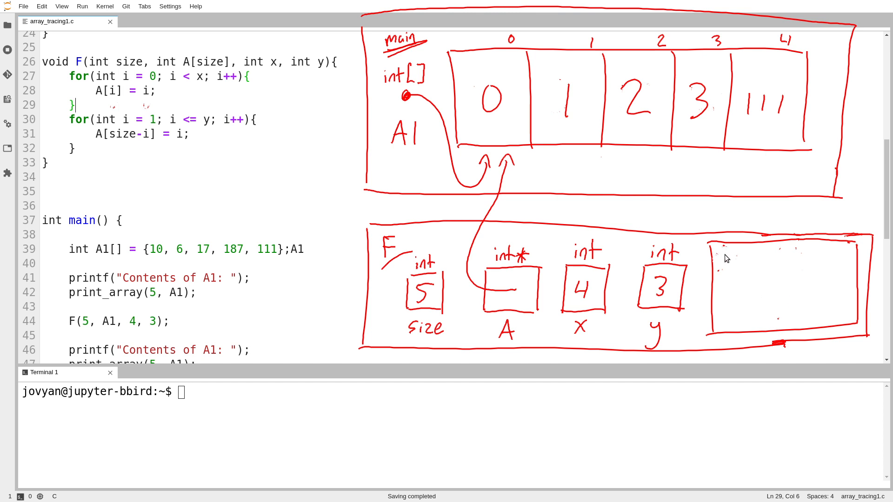
mouse_move(808, 290)
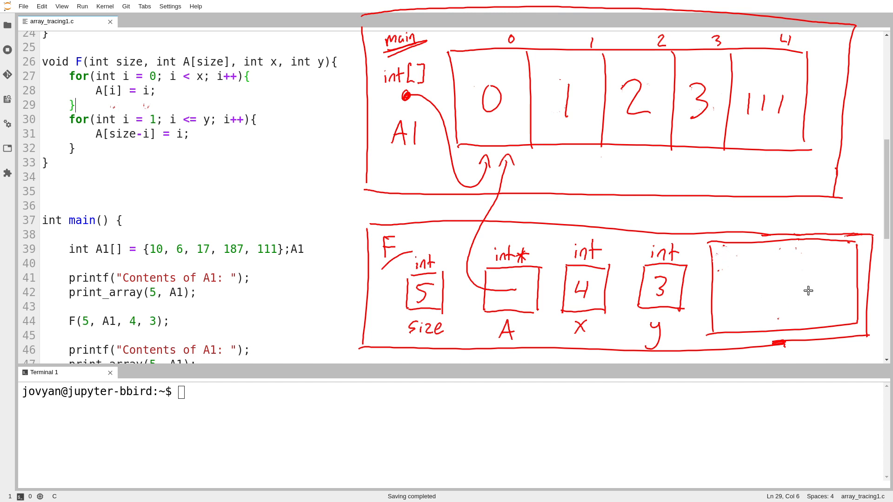
mouse_move(741, 262)
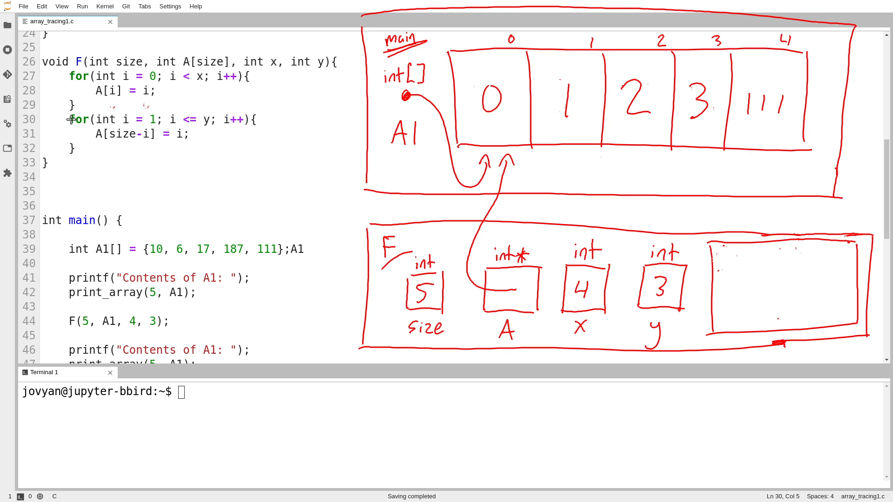
mouse_move(728, 235)
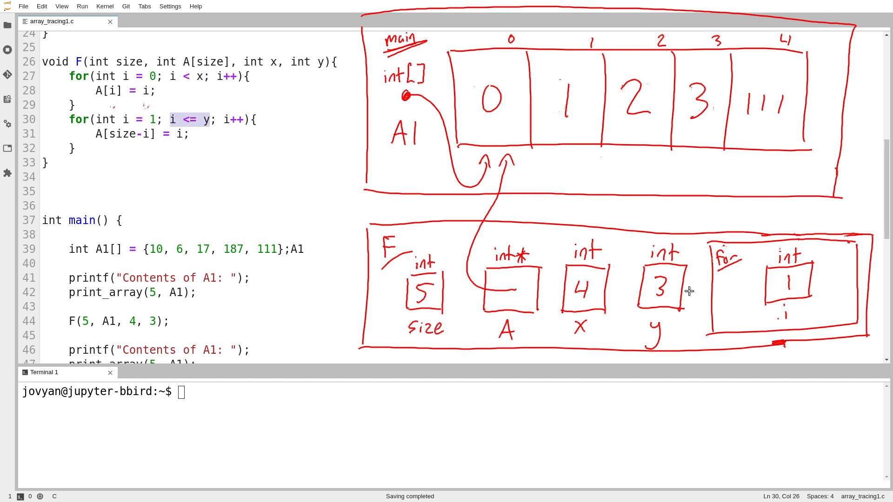
mouse_move(632, 263)
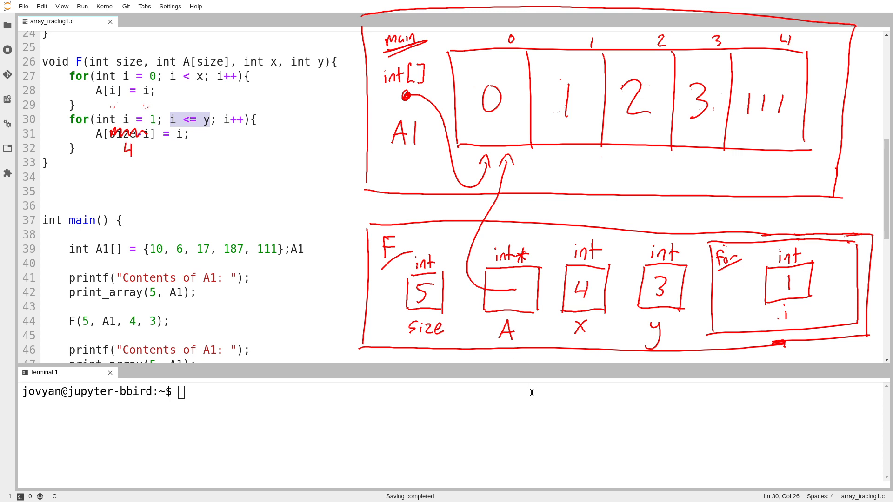
mouse_move(184, 151)
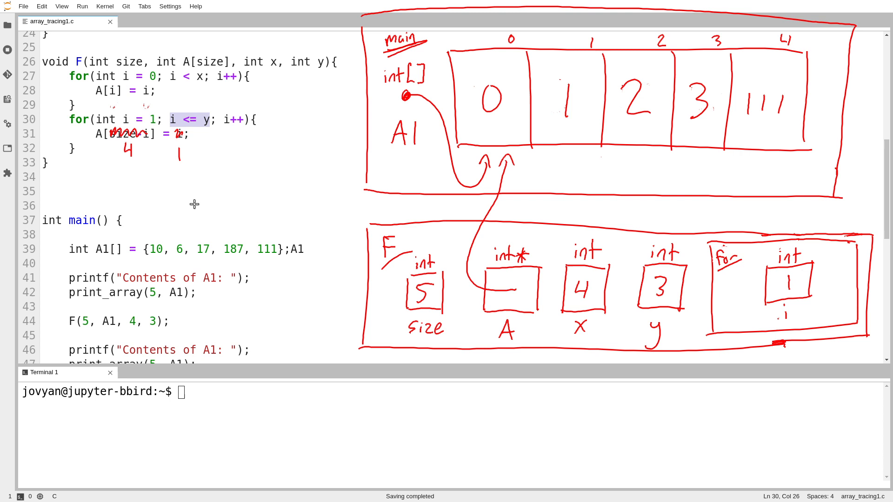
mouse_move(568, 120)
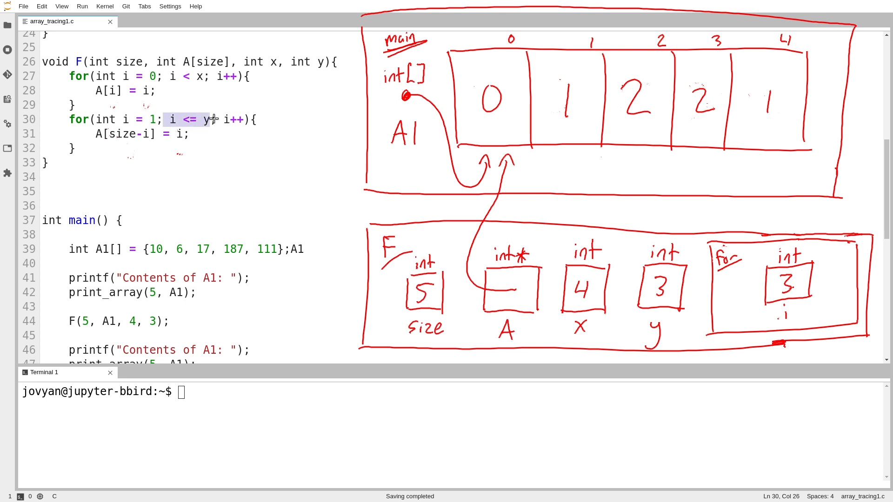
mouse_move(402, 274)
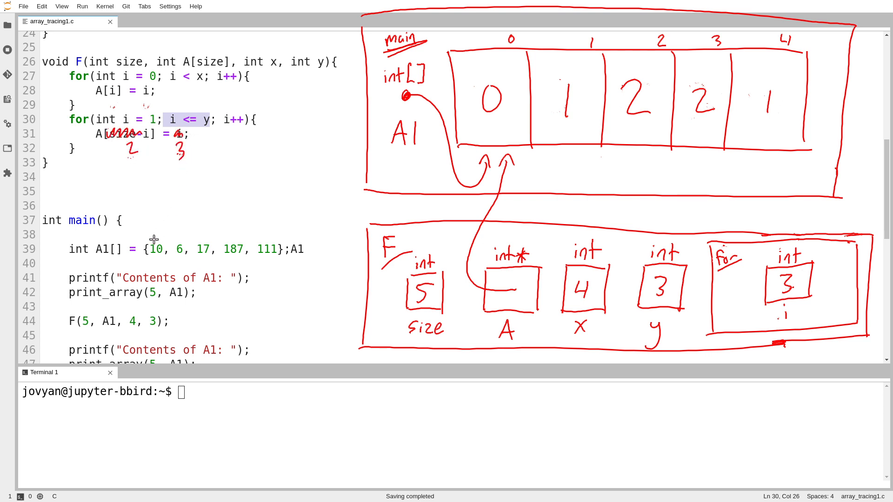
mouse_move(503, 117)
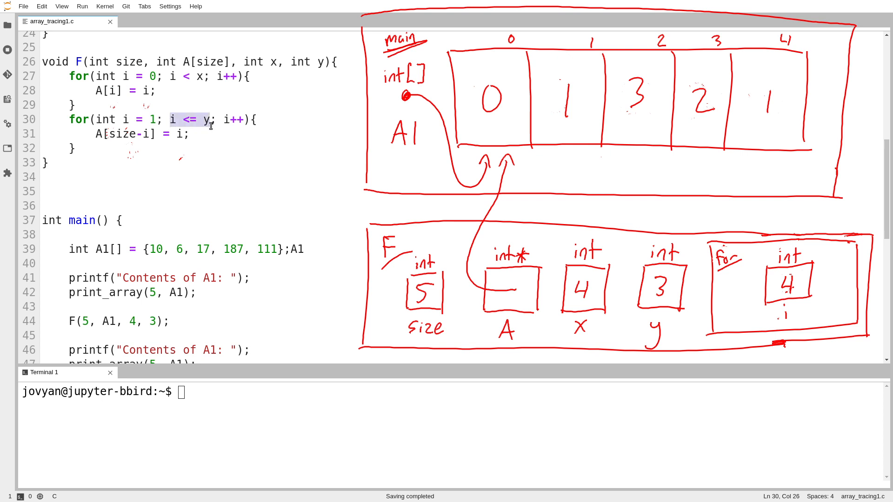
Move to the end of F's second loop once A1 reads 0 1 3 2 1.
left_click(73, 148)
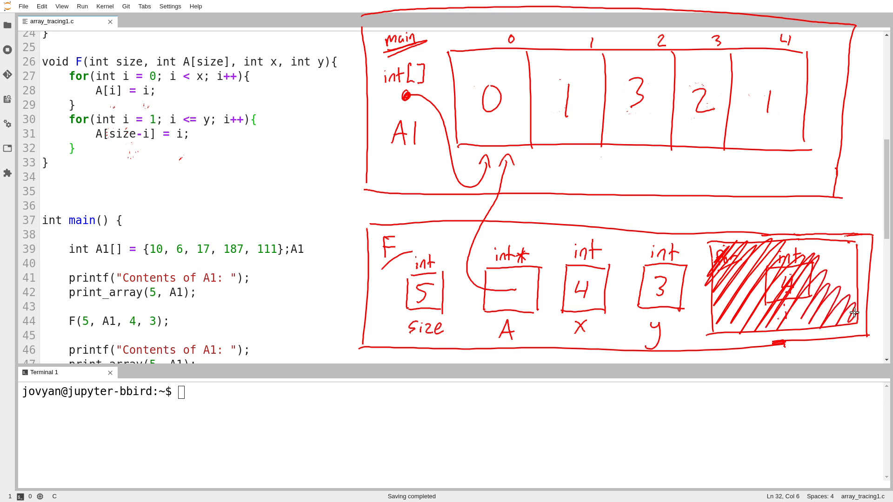
Move past the end of function F to the final print of A1 in main.
left_click(69, 163)
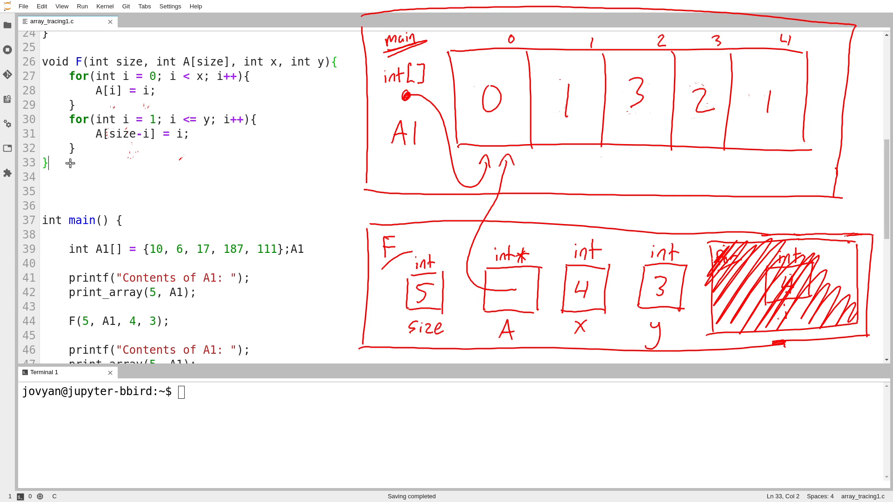
mouse_move(752, 338)
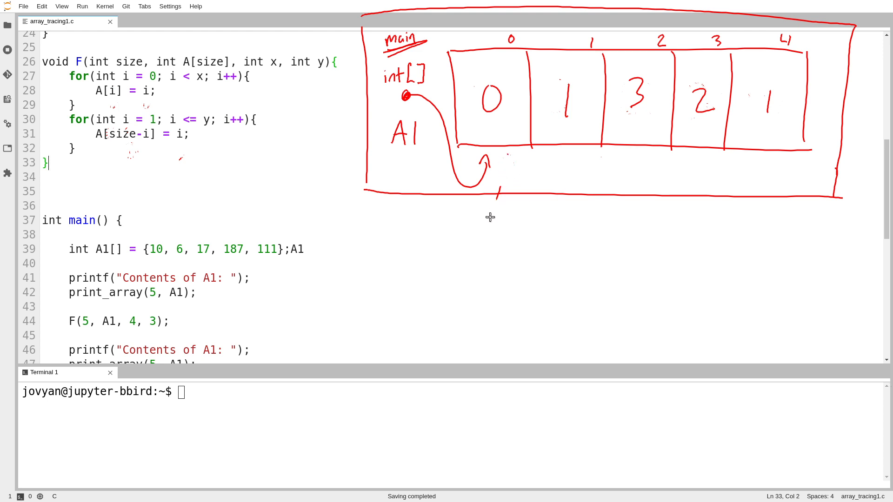
left_click(185, 333)
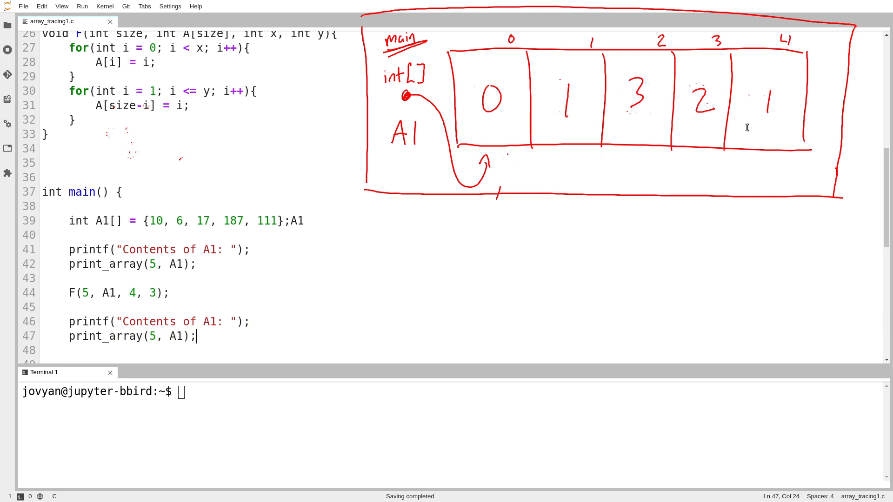
Fix the stray A1 on line 39, compile with gcc -Wall -std=c11, and highlight the printed 0 1 3 2 1.
type("clear")
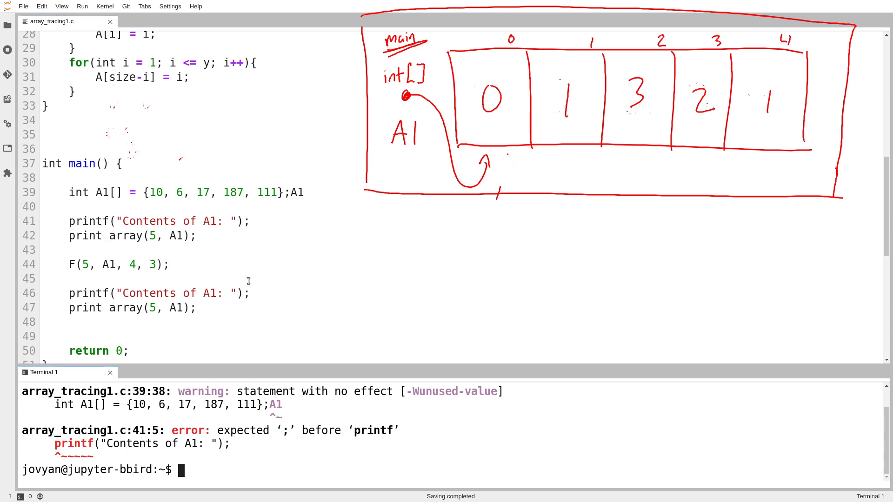
left_click(305, 192)
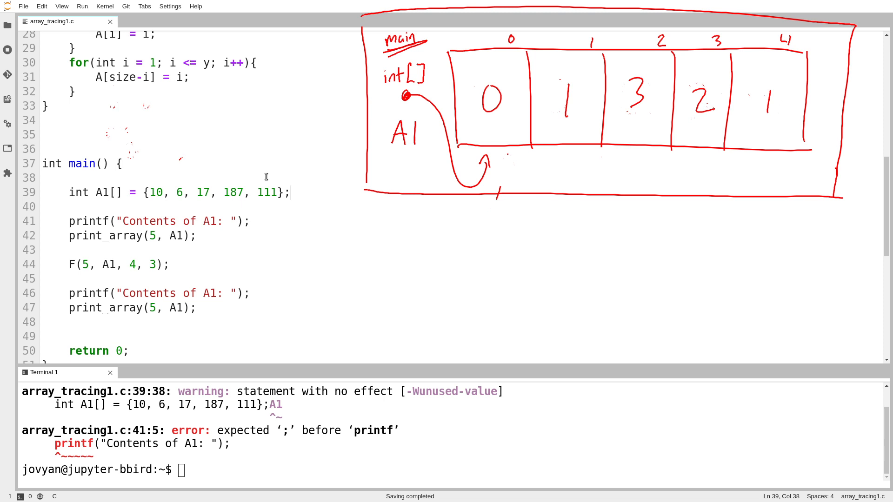
type("gcc -Wall -std=c11 -o array_tracing1 array_tracing1.c")
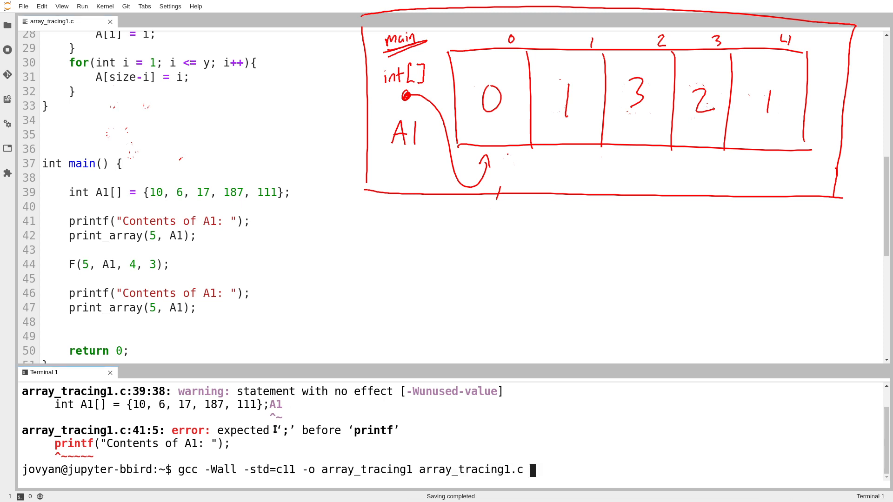
type("clear")
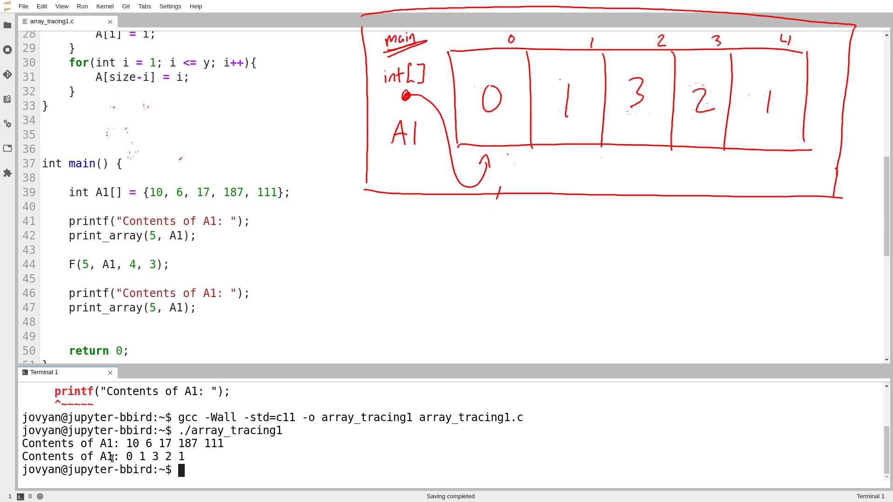
left_click_drag(123, 456, 185, 456)
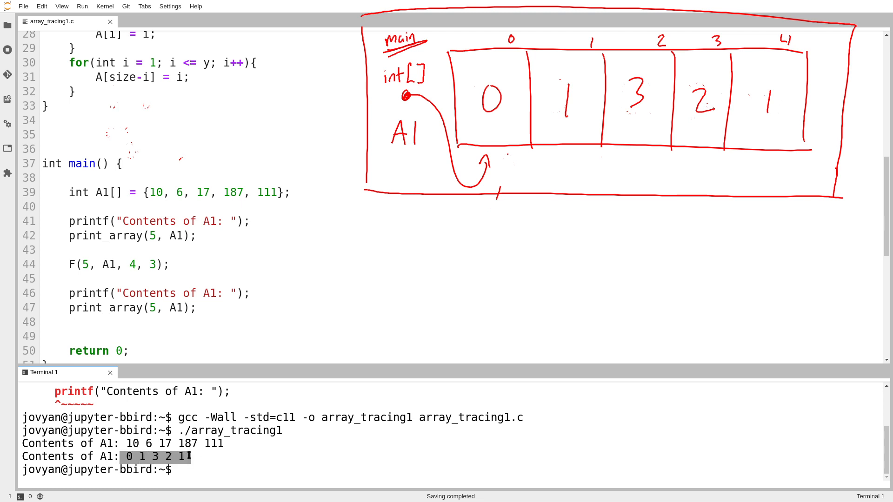